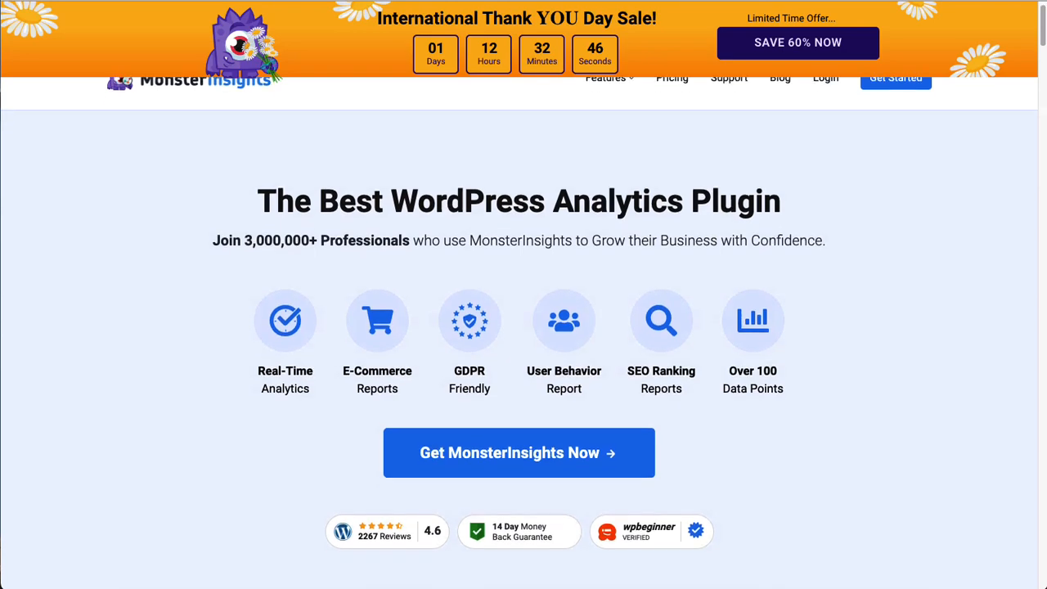
Scroll through the MonsterInsights Overview Report and its report sections
scroll(down, 3)
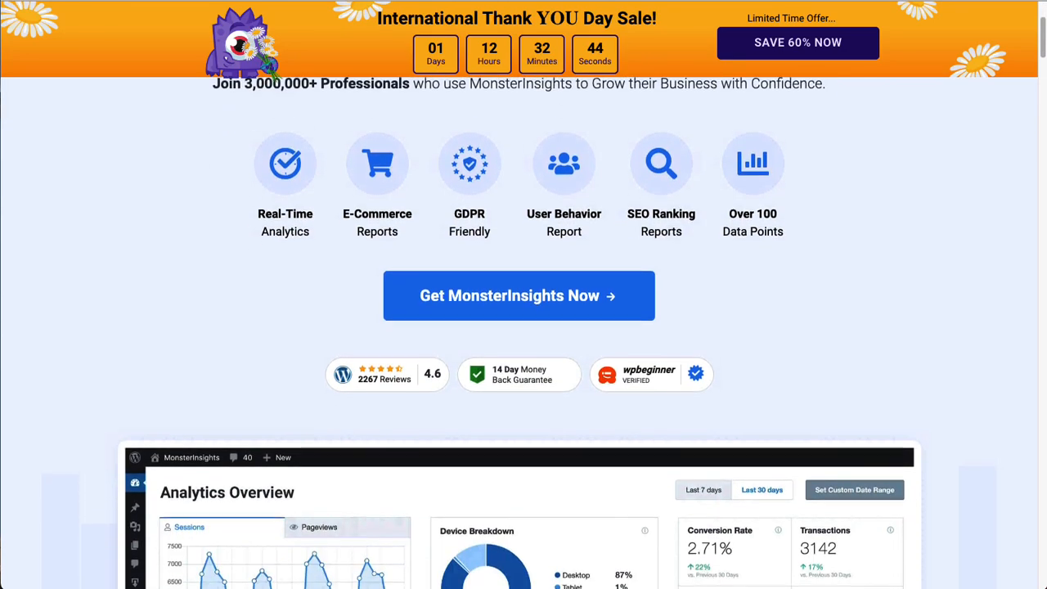
scroll(down, 3)
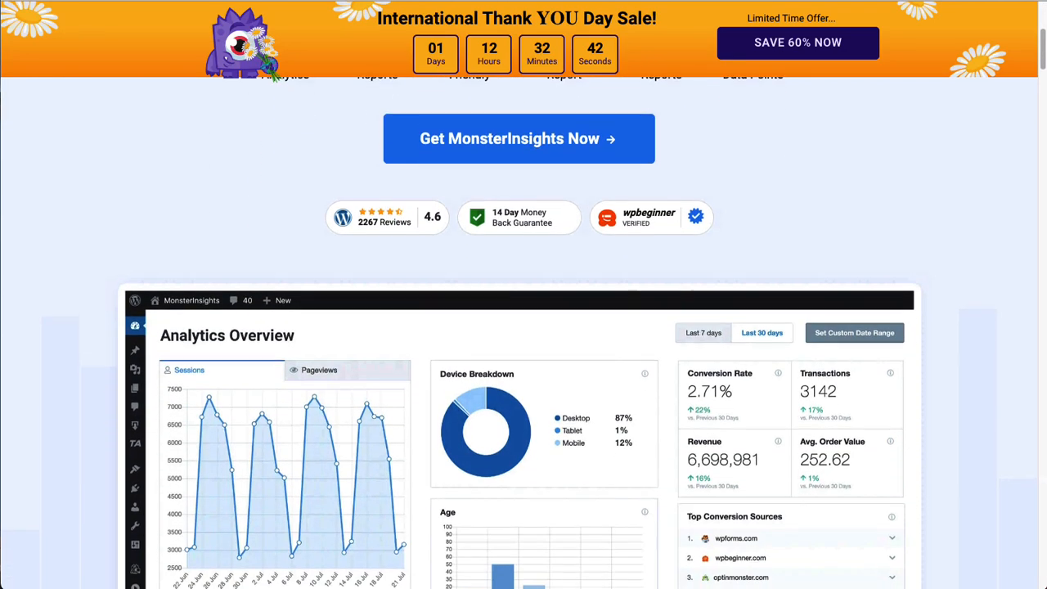
scroll(down, 3)
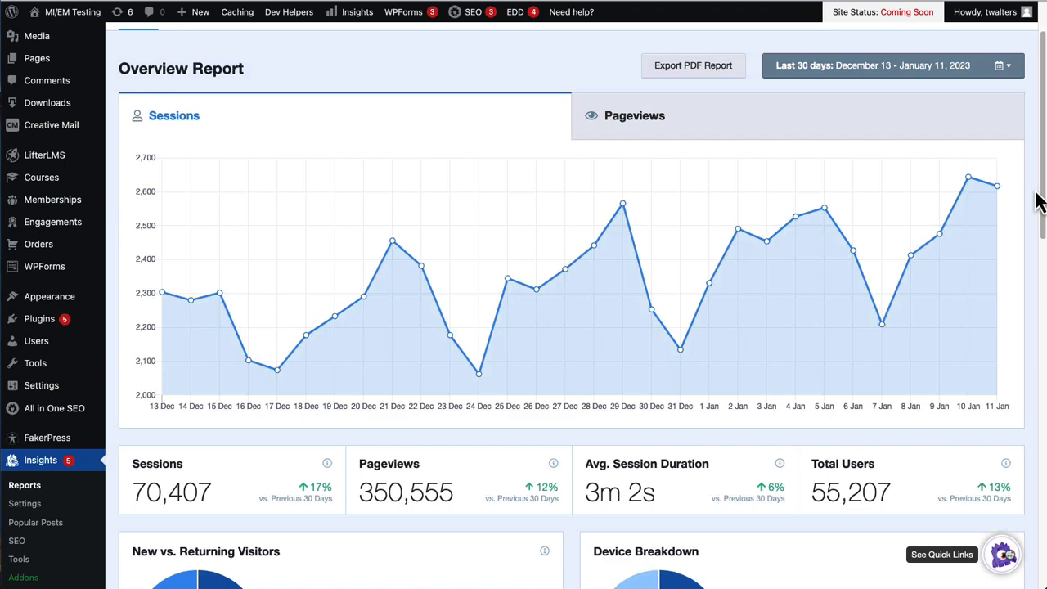
Scroll the MonsterInsights Addons list down to the active Forms and Media addons
scroll(down, 3)
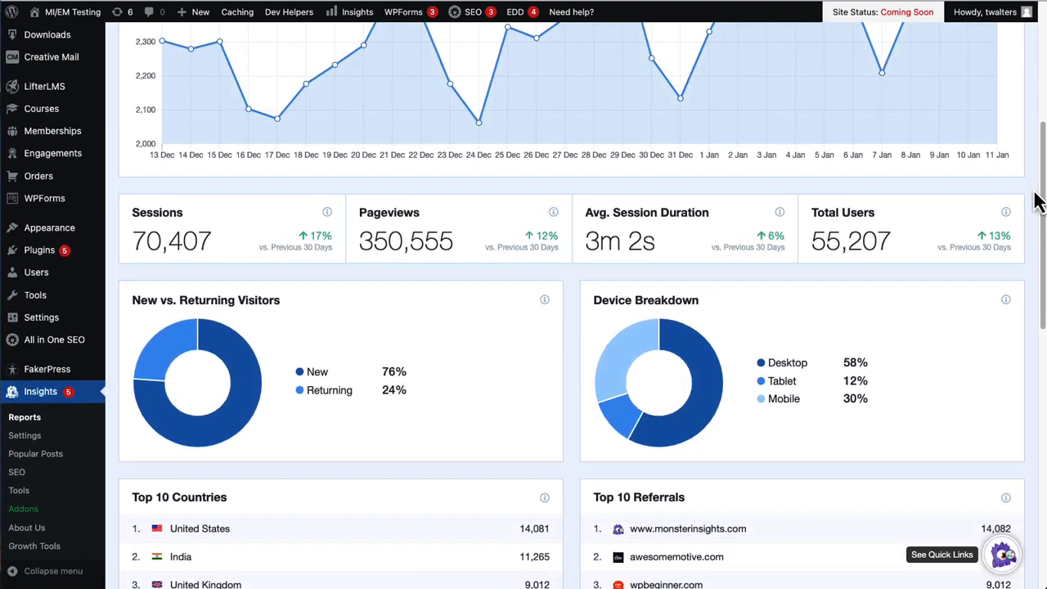
scroll(down, 3)
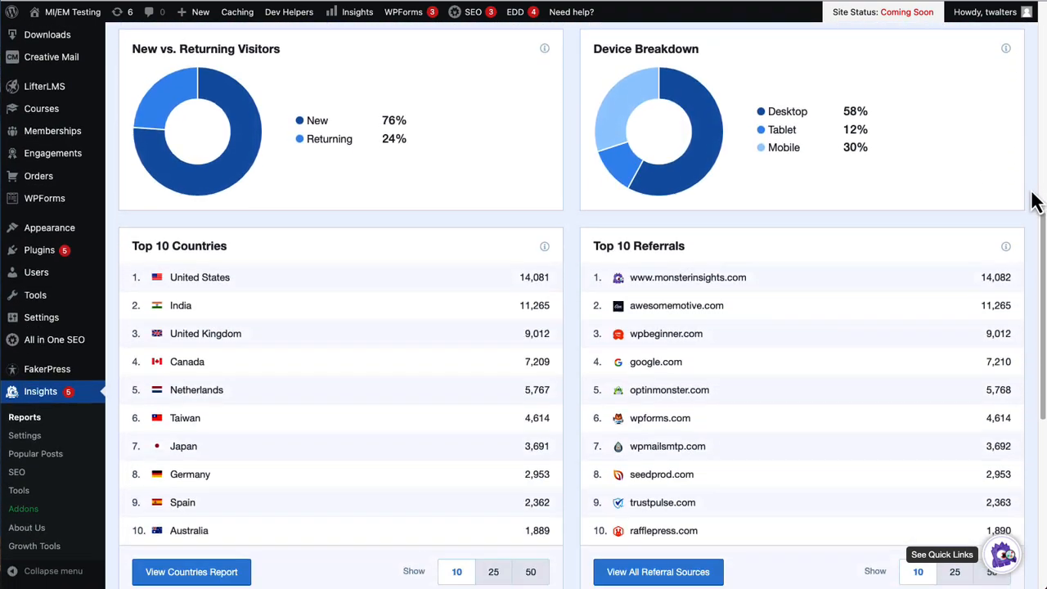
scroll(down, 3)
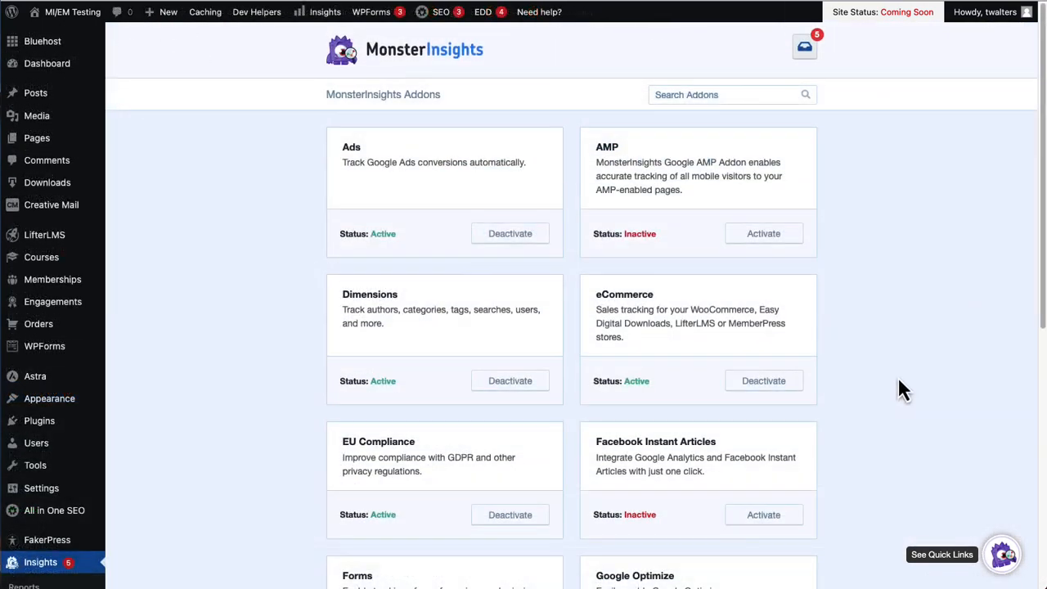
scroll(down, 3)
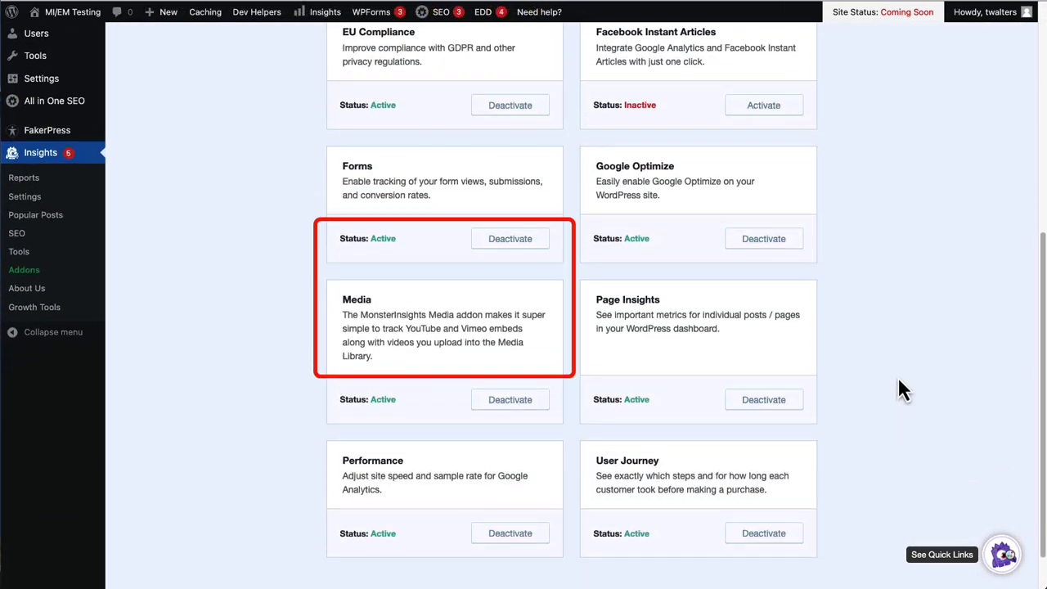
scroll(down, 3)
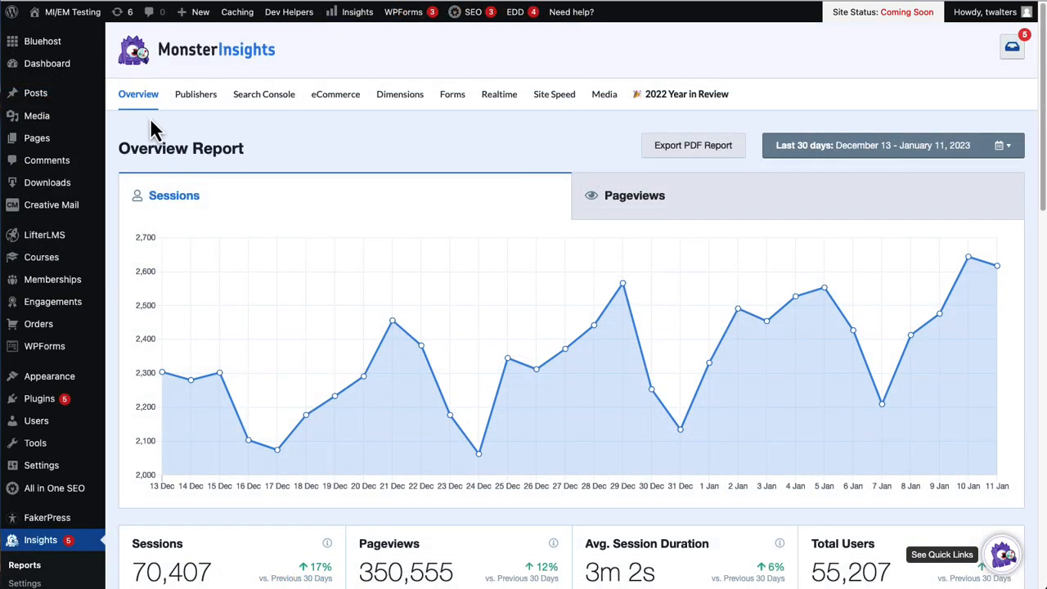
Show the Media report tab and scroll to the video plays chart and Video Details table
click(604, 93)
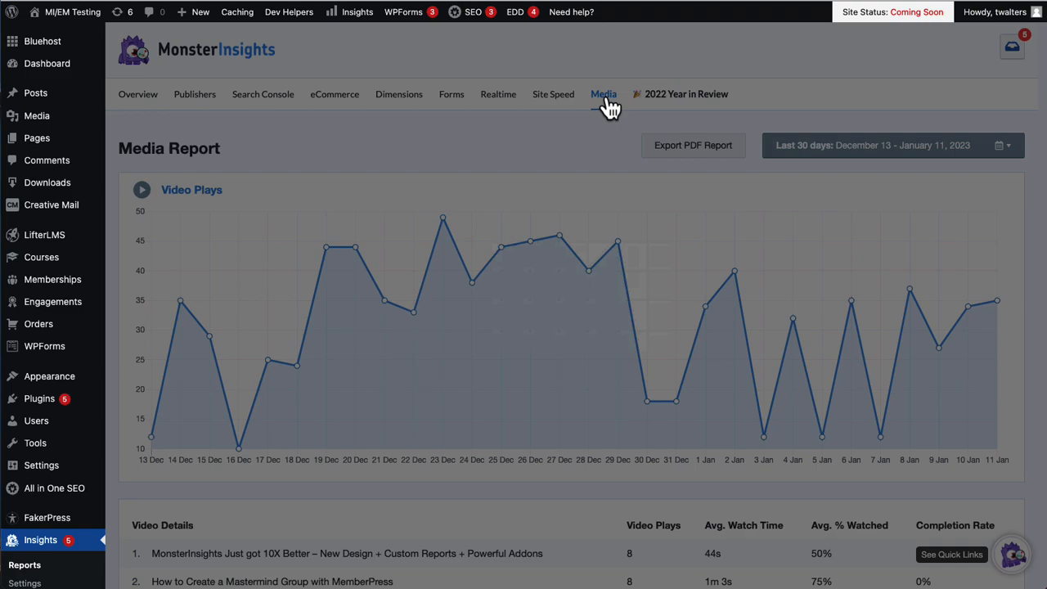
scroll(down, 3)
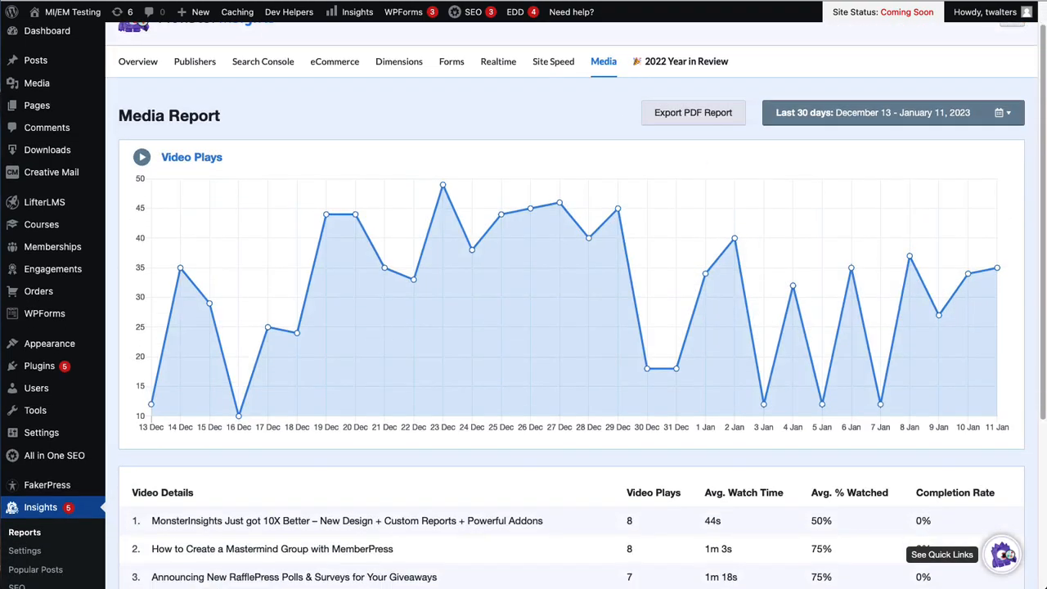
scroll(down, 3)
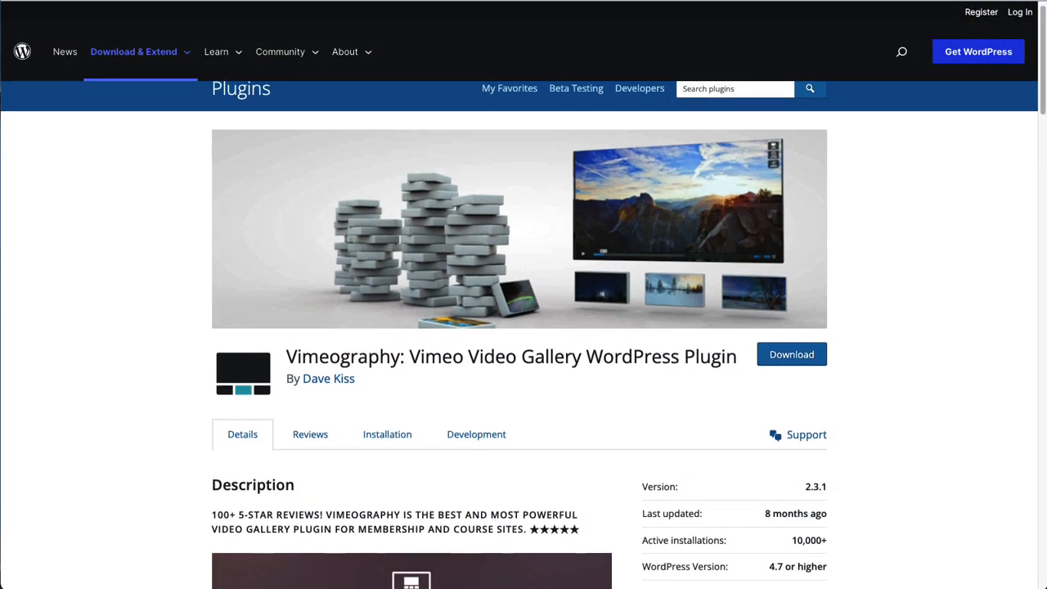
Scroll Vimeography's listing to Screenshots and advance to the custom gallery themes slide
scroll(down, 3)
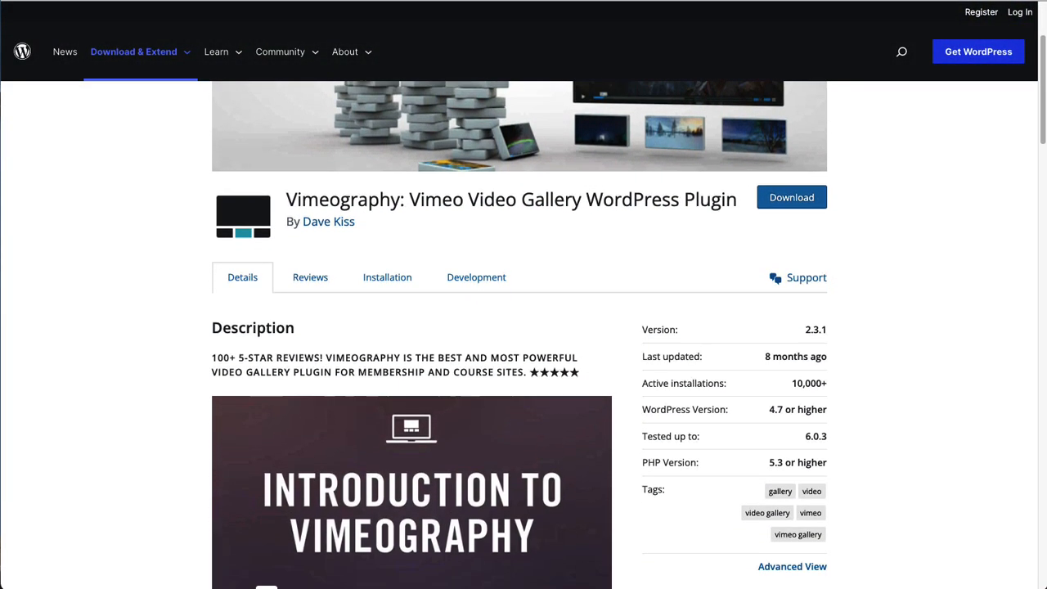
scroll(down, 3)
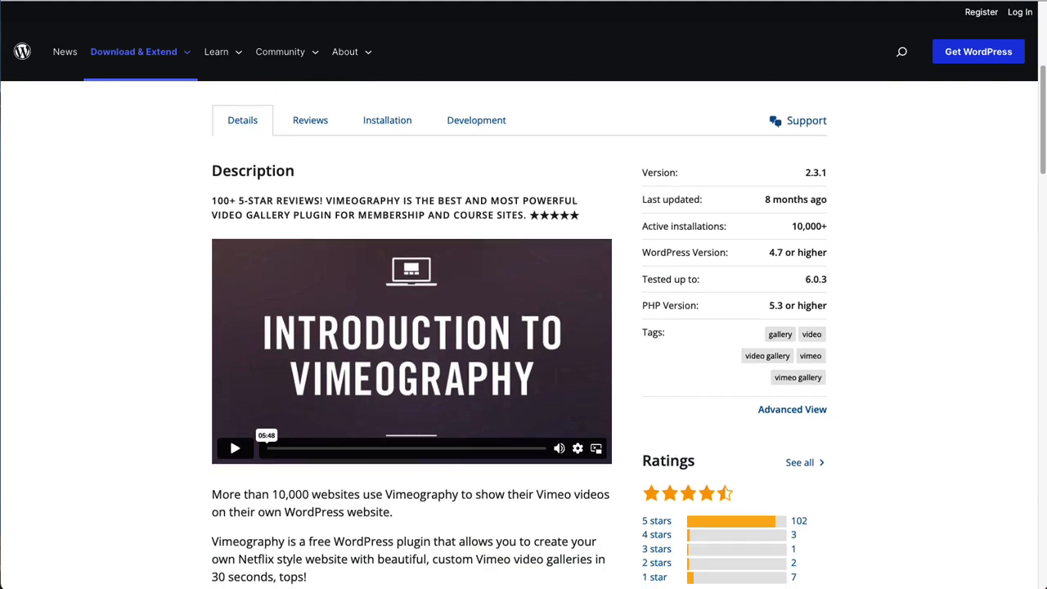
scroll(down, 3)
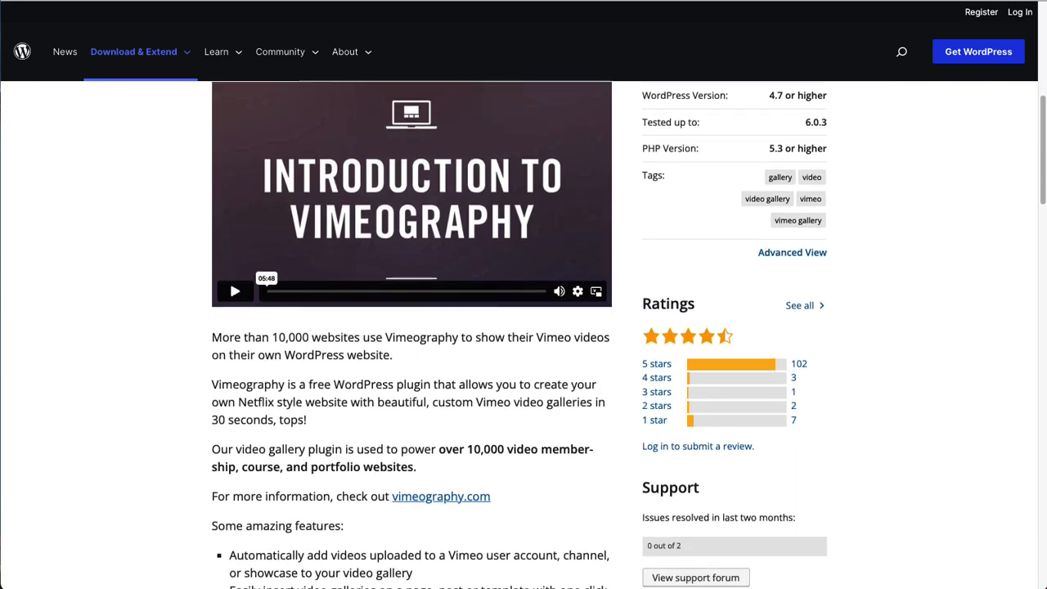
scroll(down, 3)
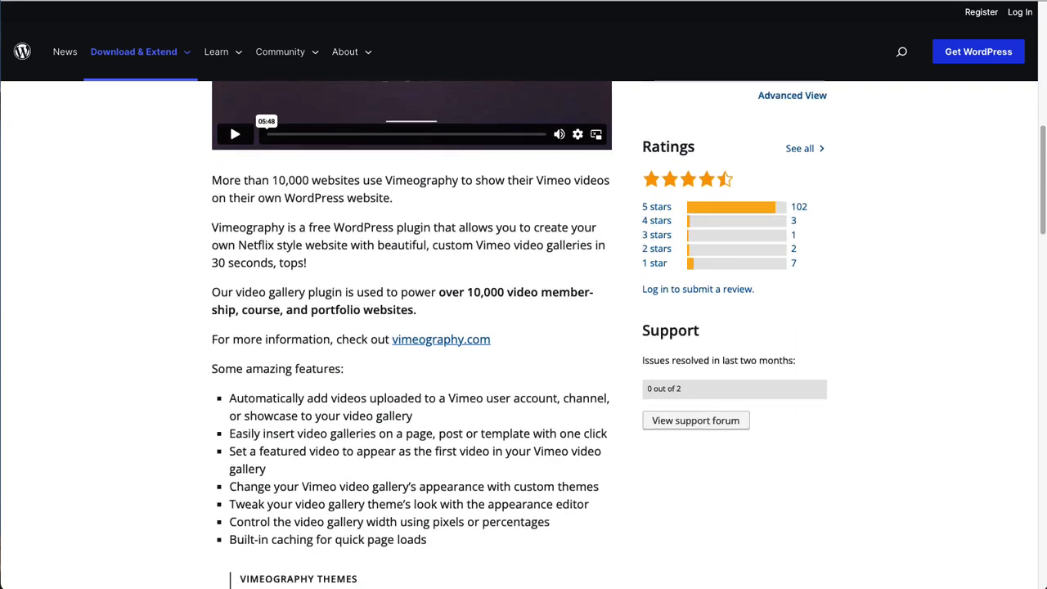
scroll(down, 3)
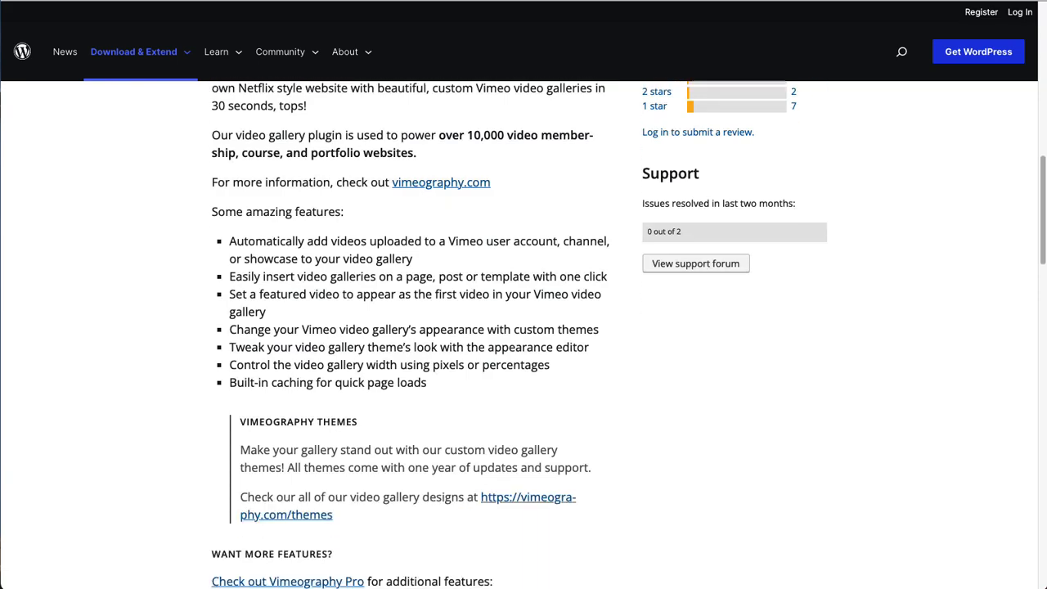
scroll(down, 3)
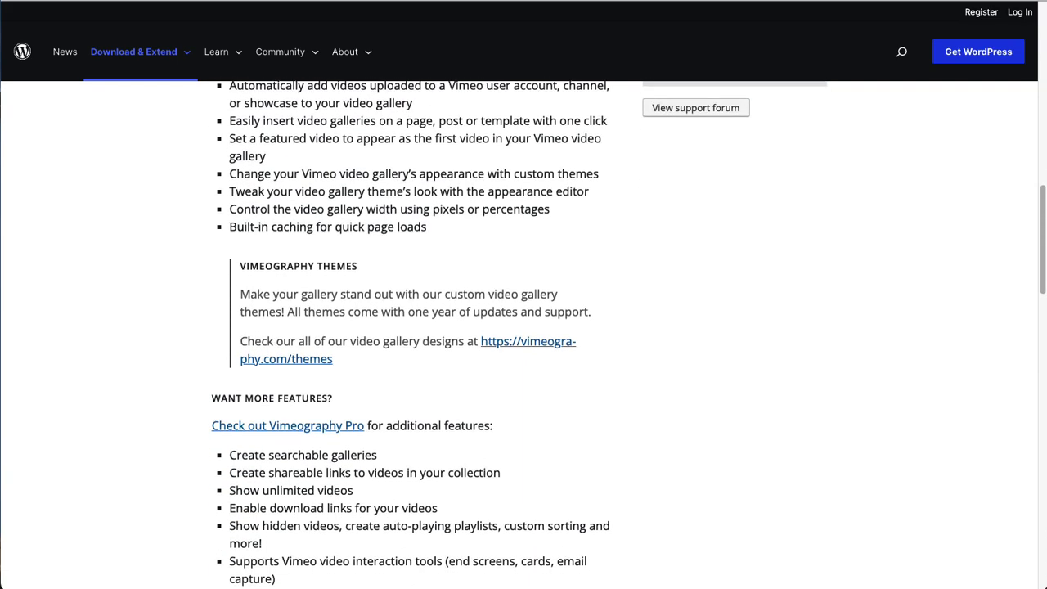
scroll(down, 3)
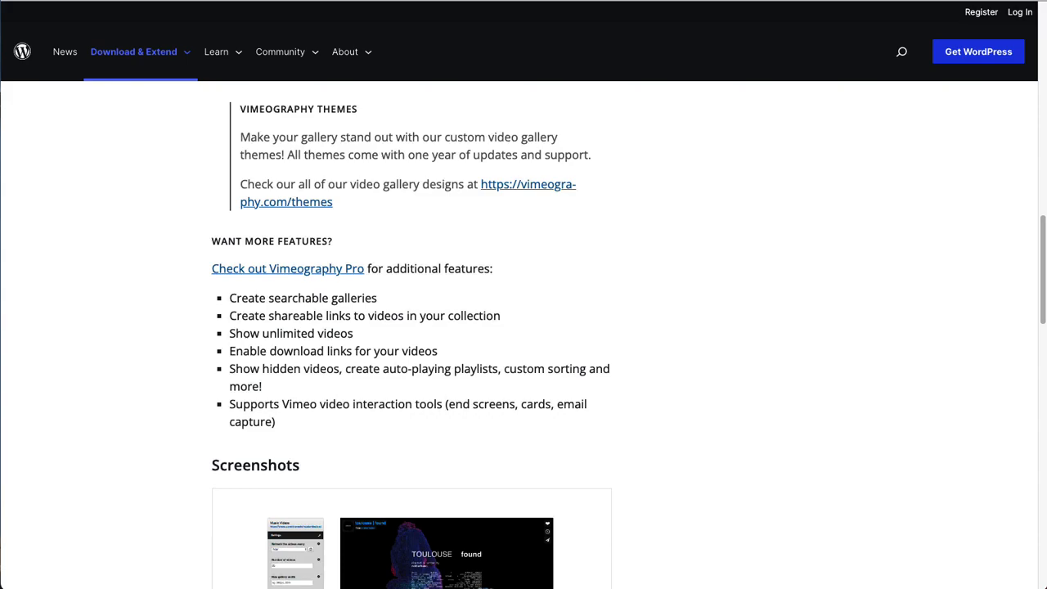
scroll(down, 3)
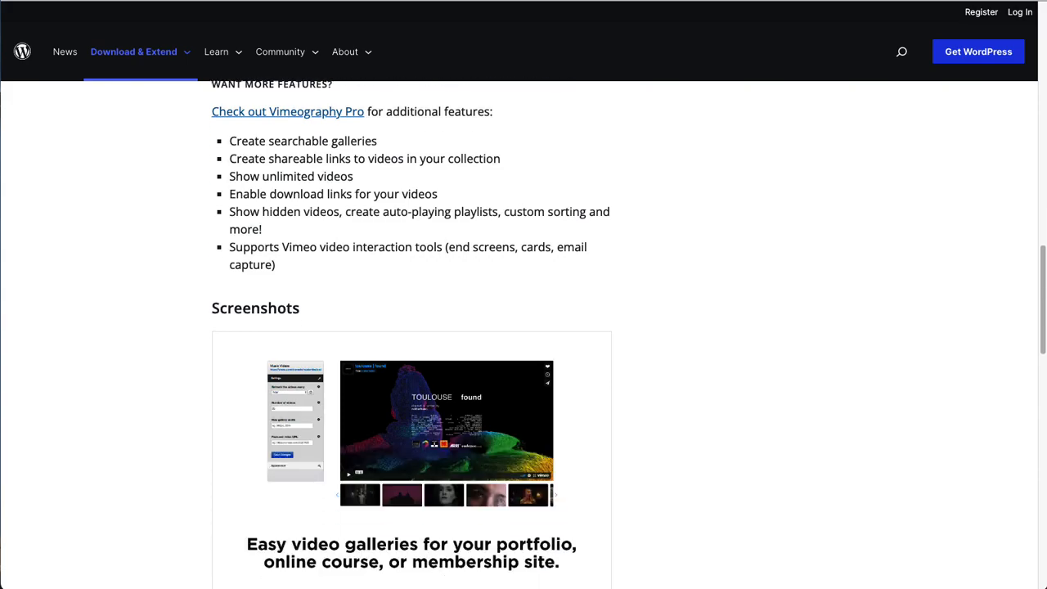
scroll(down, 3)
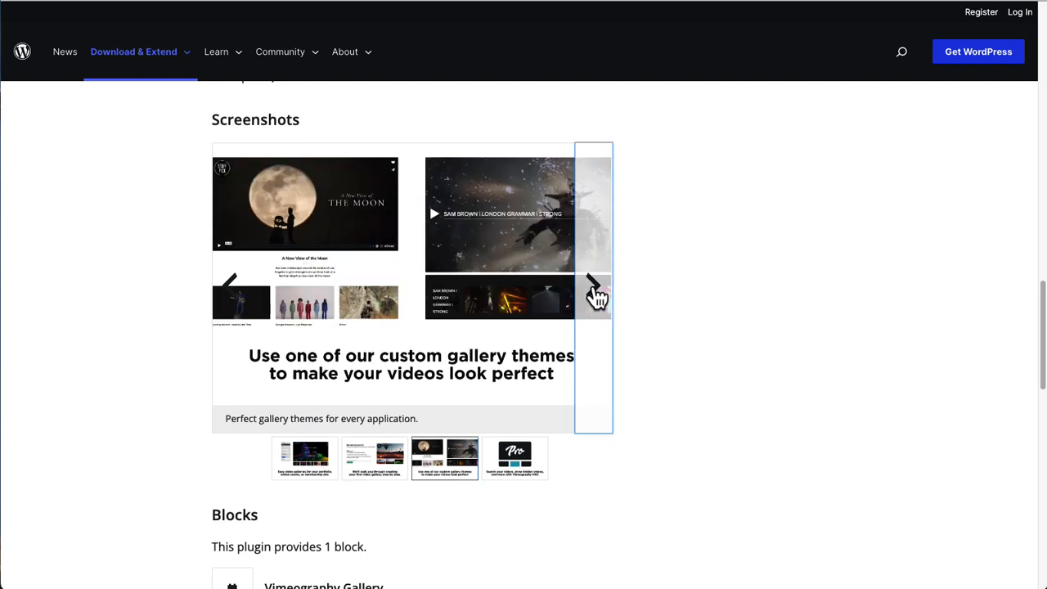
mouse_move(662, 303)
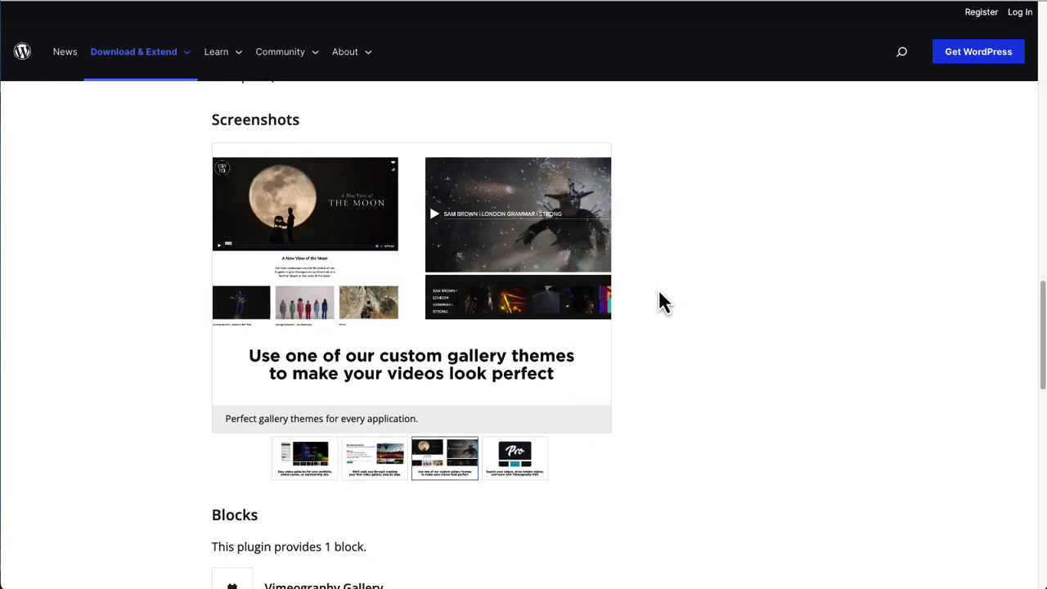
click(514, 458)
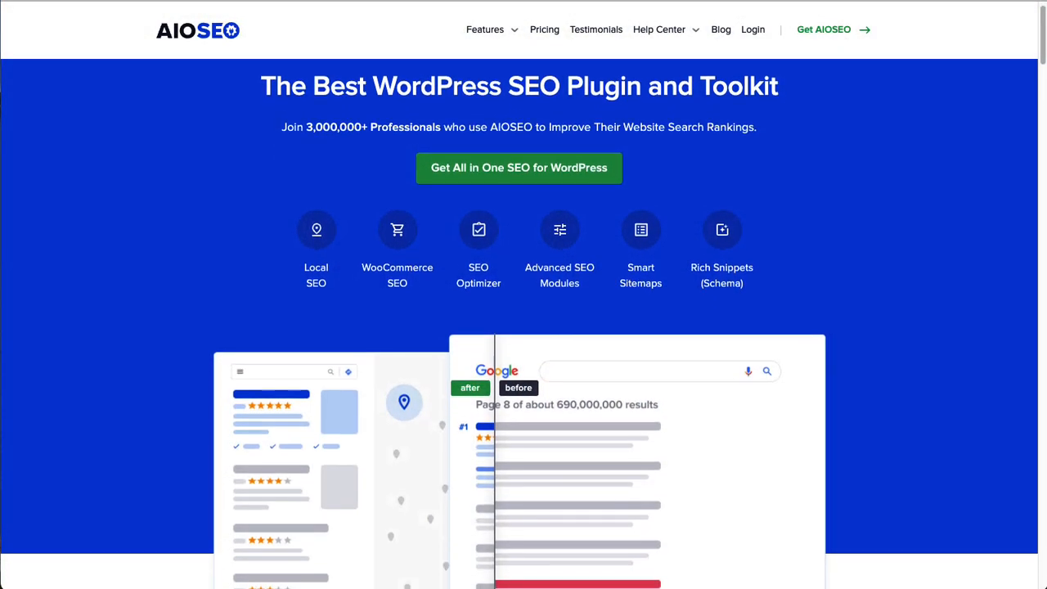
Scroll the AIOSEO Video SEO Sitemaps page past its intro video
scroll(down, 3)
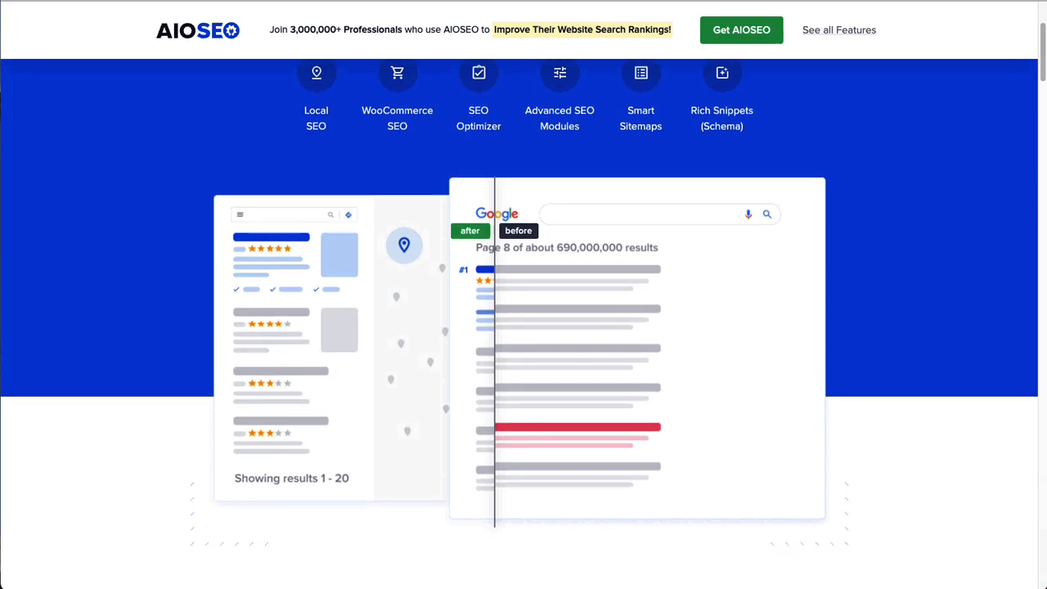
scroll(down, 3)
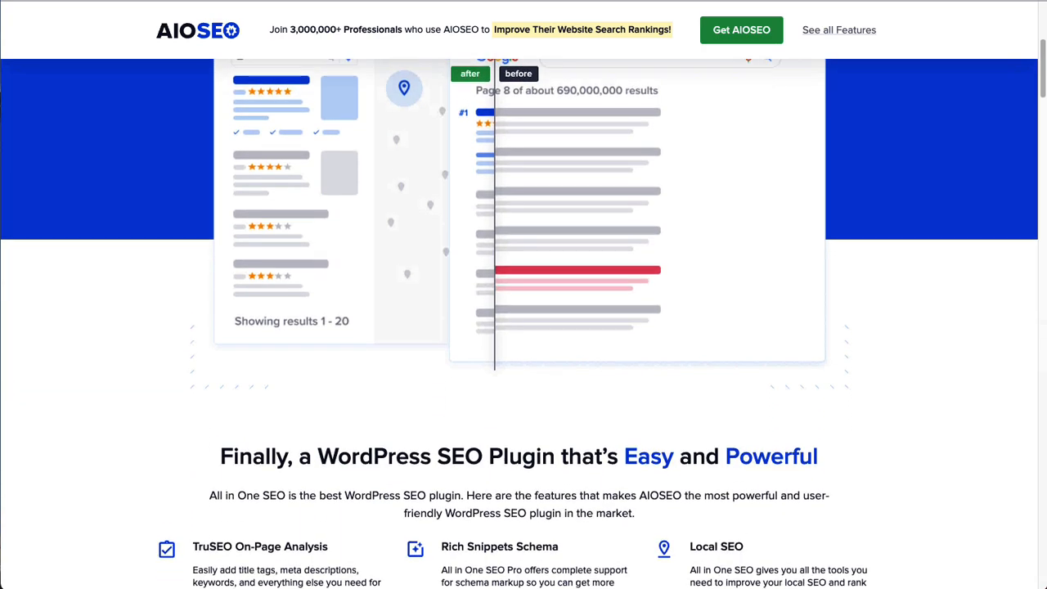
scroll(down, 3)
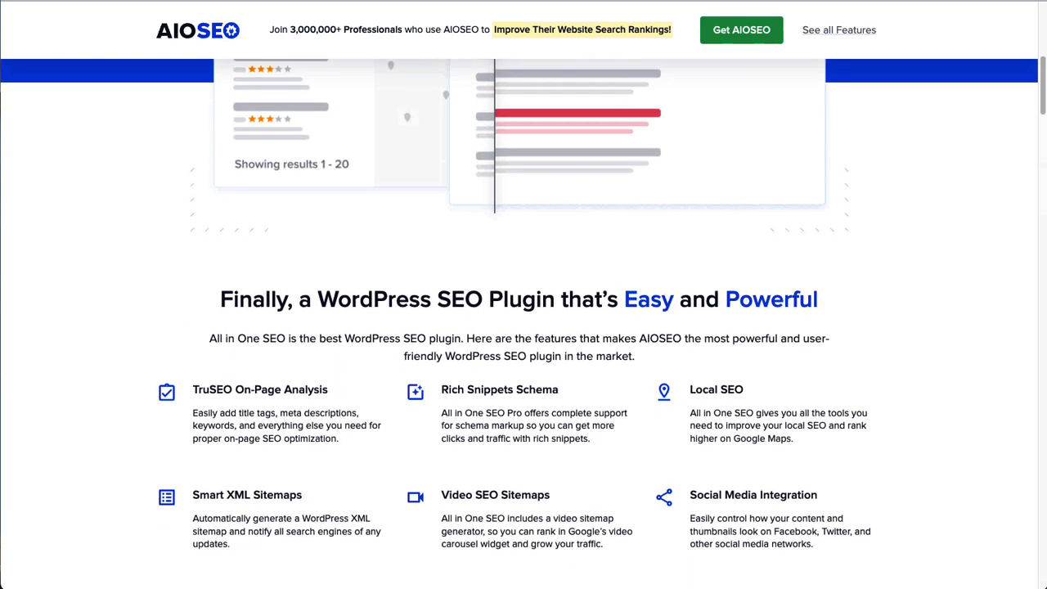
scroll(down, 3)
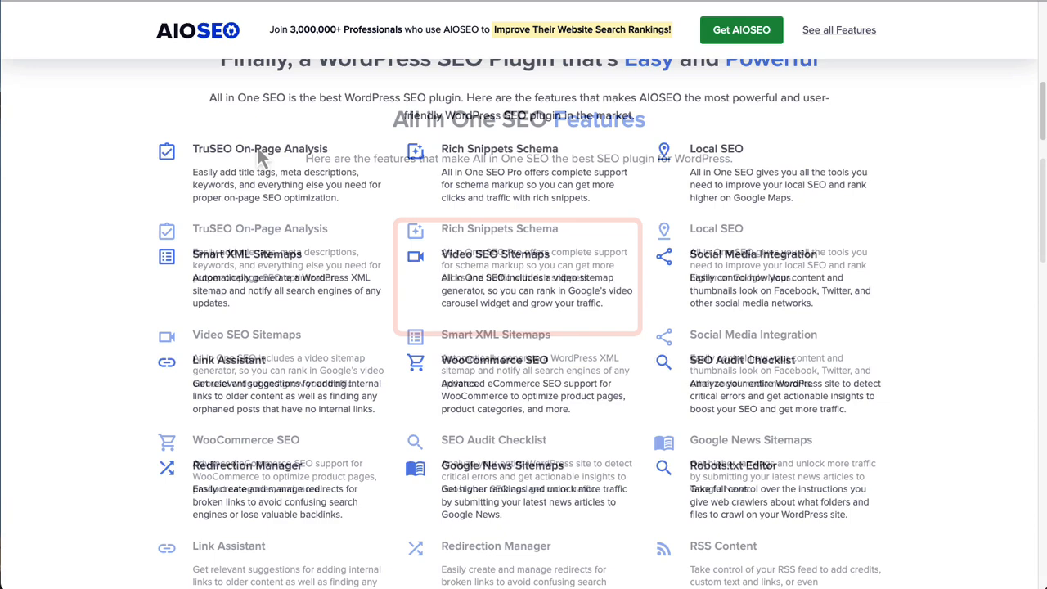
Continue down to the 1-click sitemap generator and customizable sitemaps sections
click(246, 333)
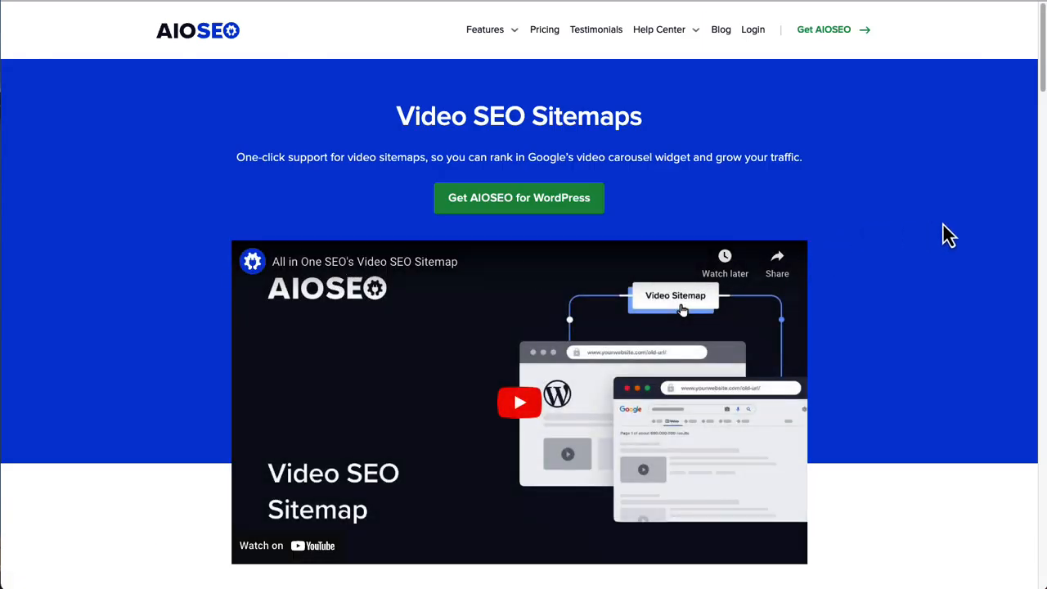
scroll(down, 3)
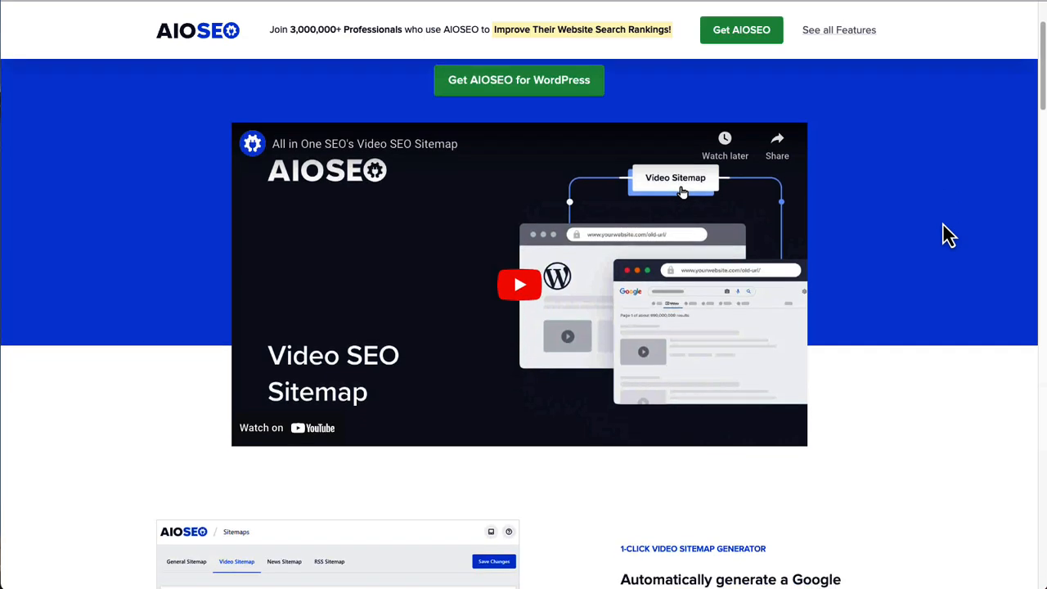
scroll(down, 3)
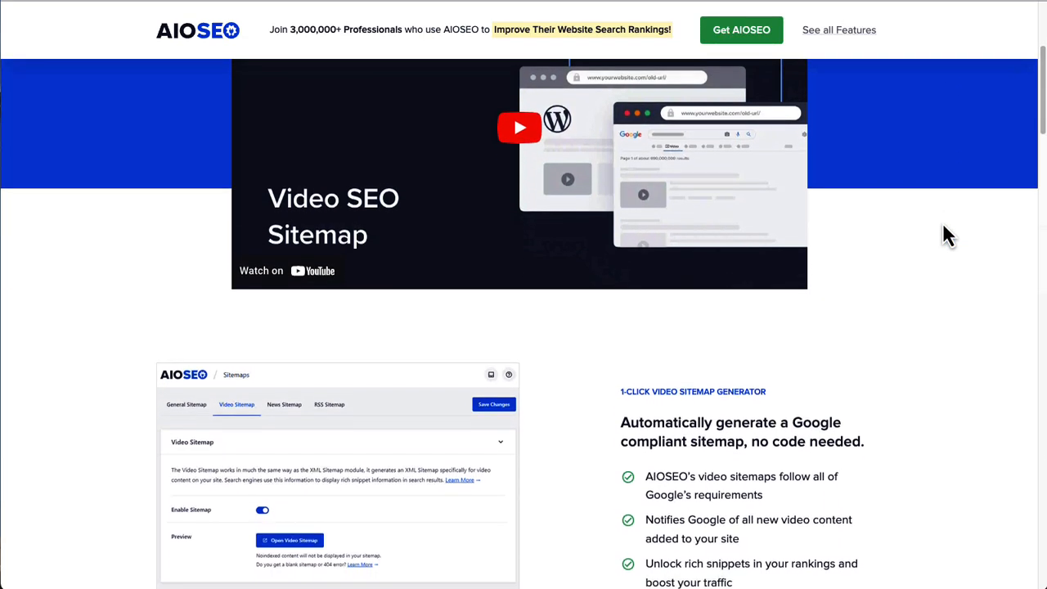
scroll(down, 3)
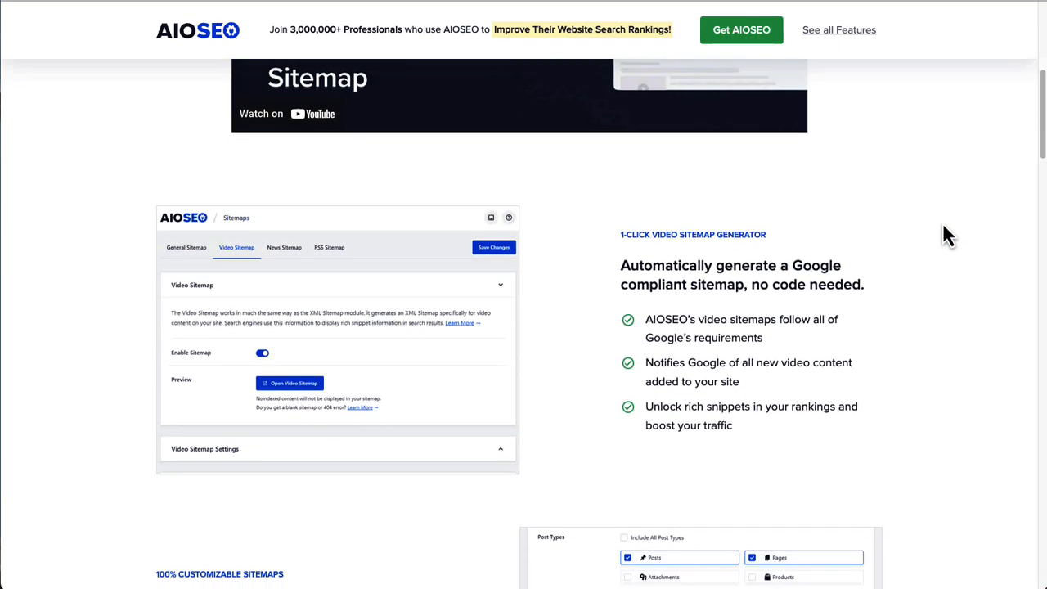
scroll(down, 3)
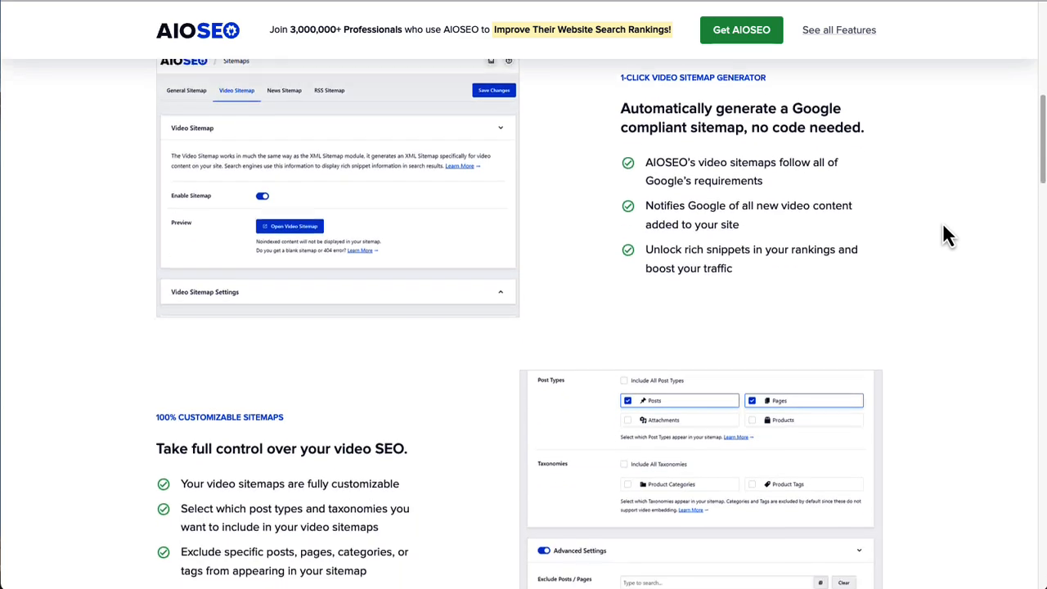
scroll(down, 3)
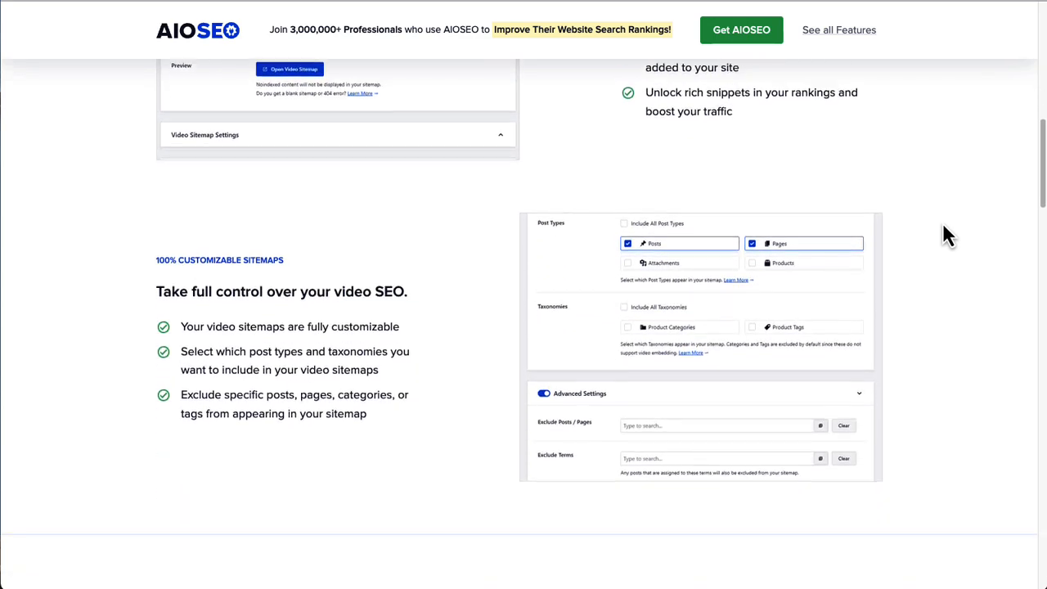
scroll(down, 3)
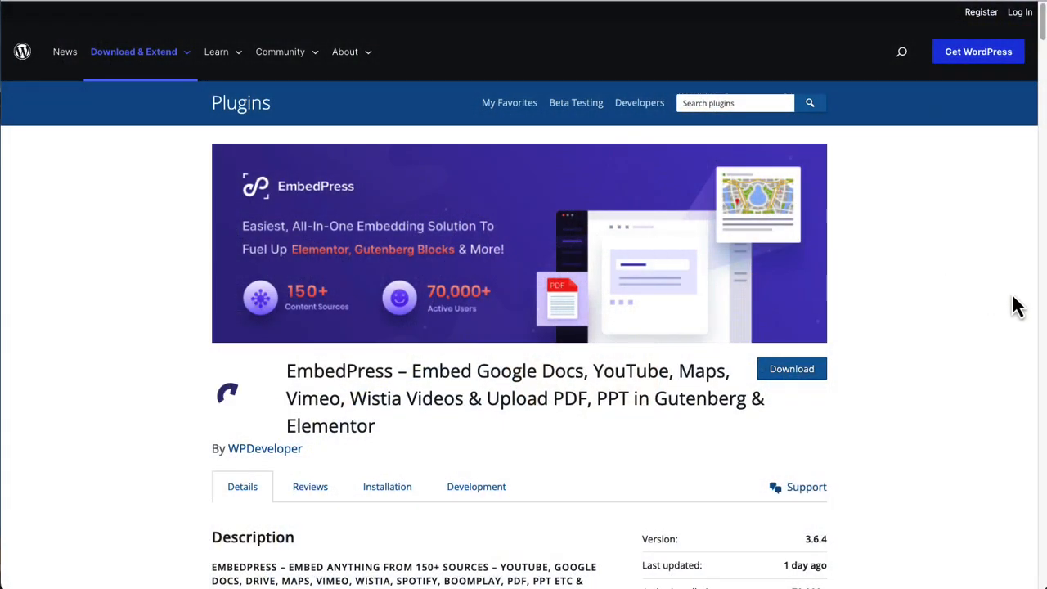
Scroll EmbedPress's Description down through its list of popular embed sources
scroll(down, 3)
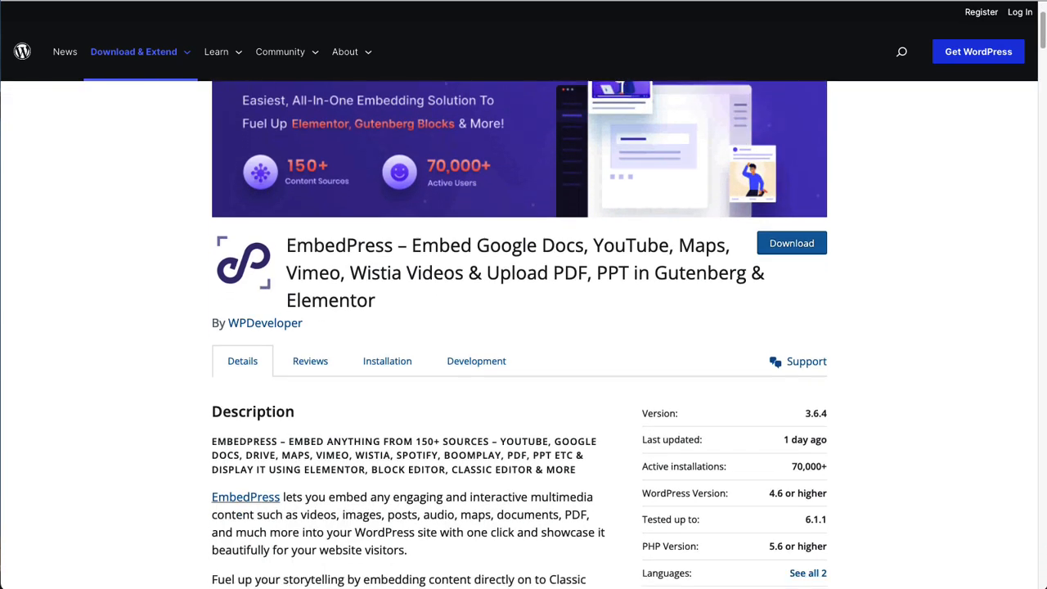
scroll(down, 3)
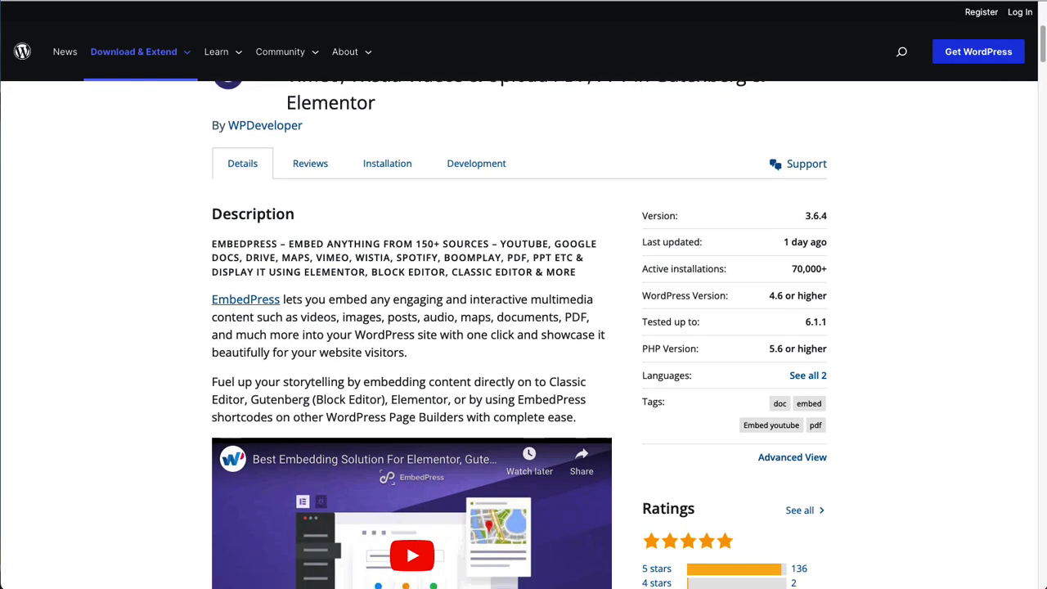
scroll(down, 3)
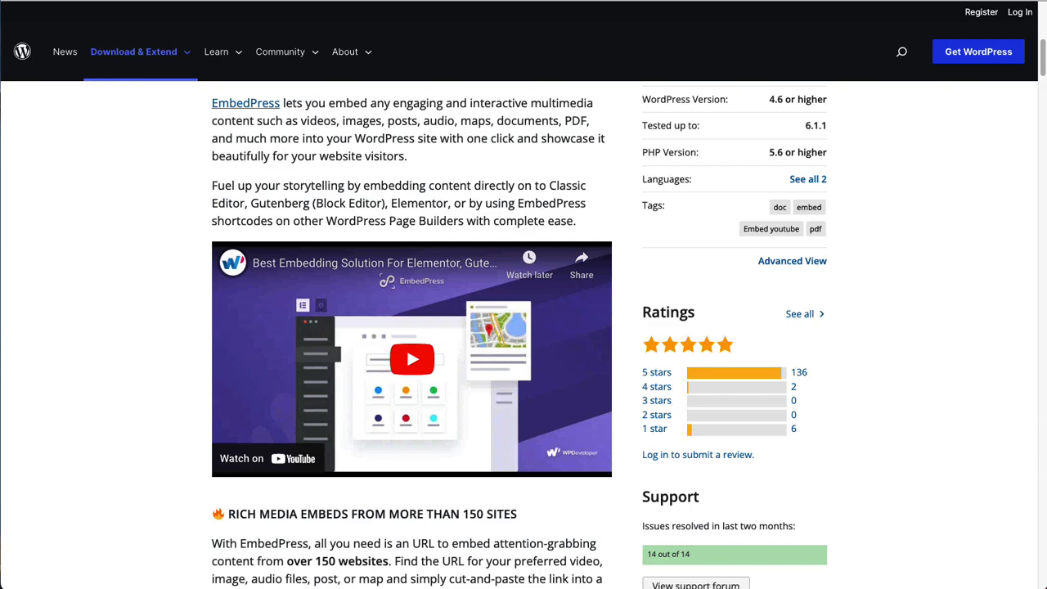
scroll(down, 3)
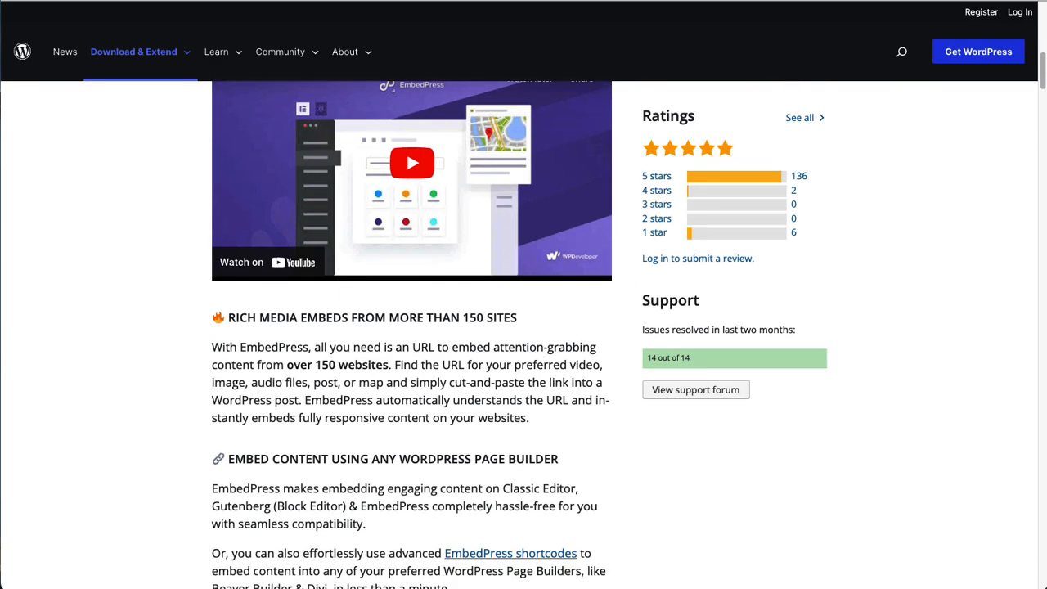
scroll(down, 3)
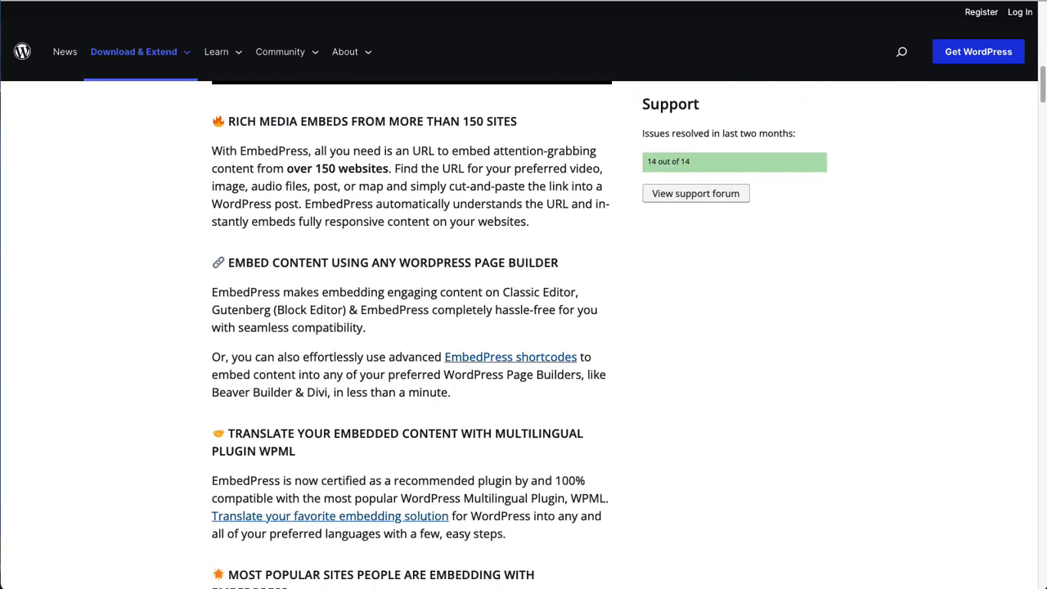
scroll(down, 3)
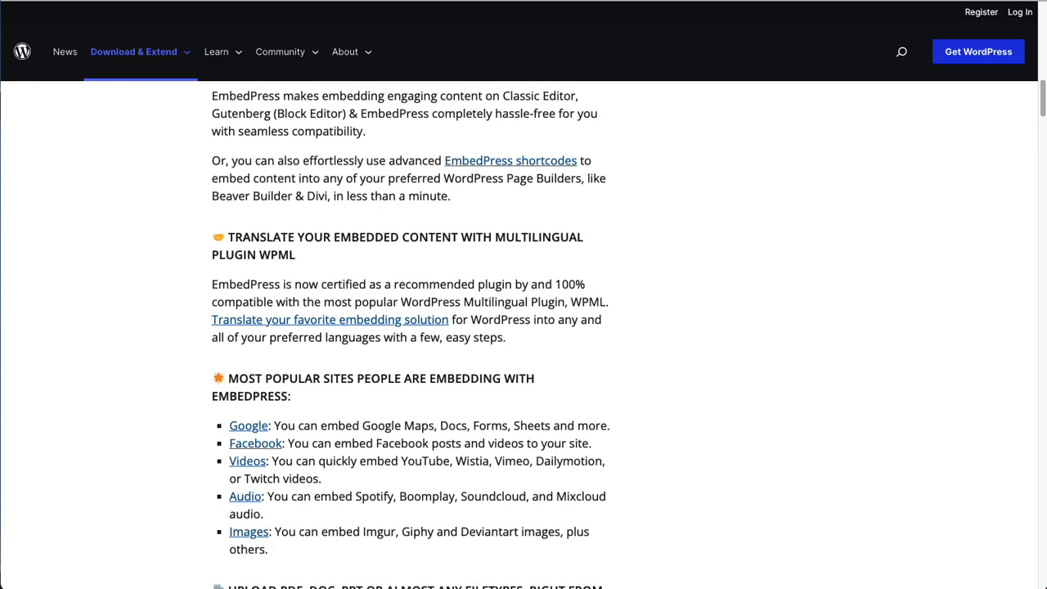
scroll(down, 3)
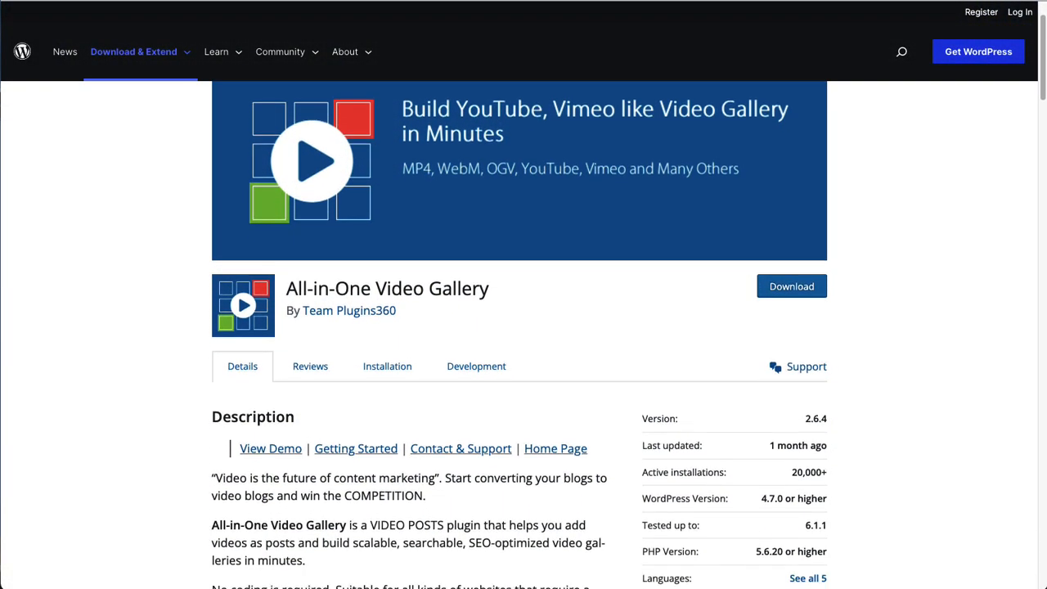
Scroll through All-in-One Video Gallery's Player Features, Gallery Features and Developer Options
scroll(down, 3)
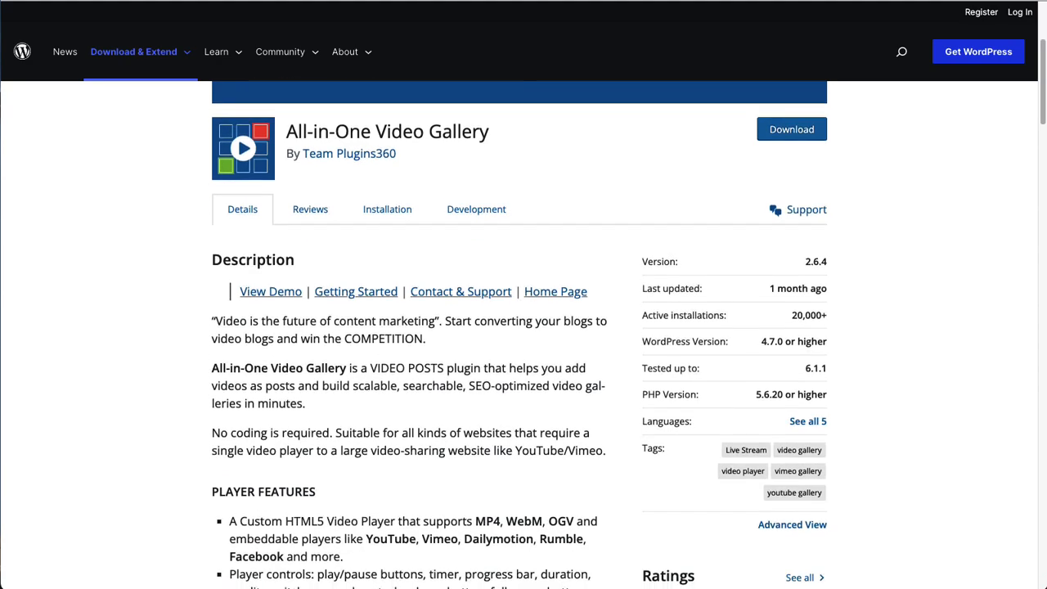
scroll(down, 3)
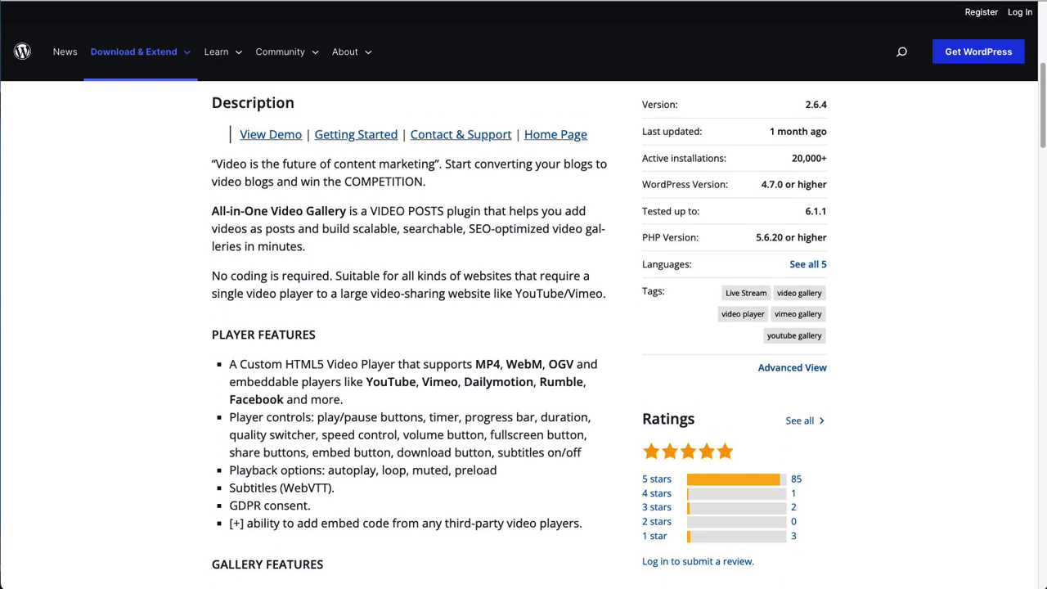
scroll(down, 3)
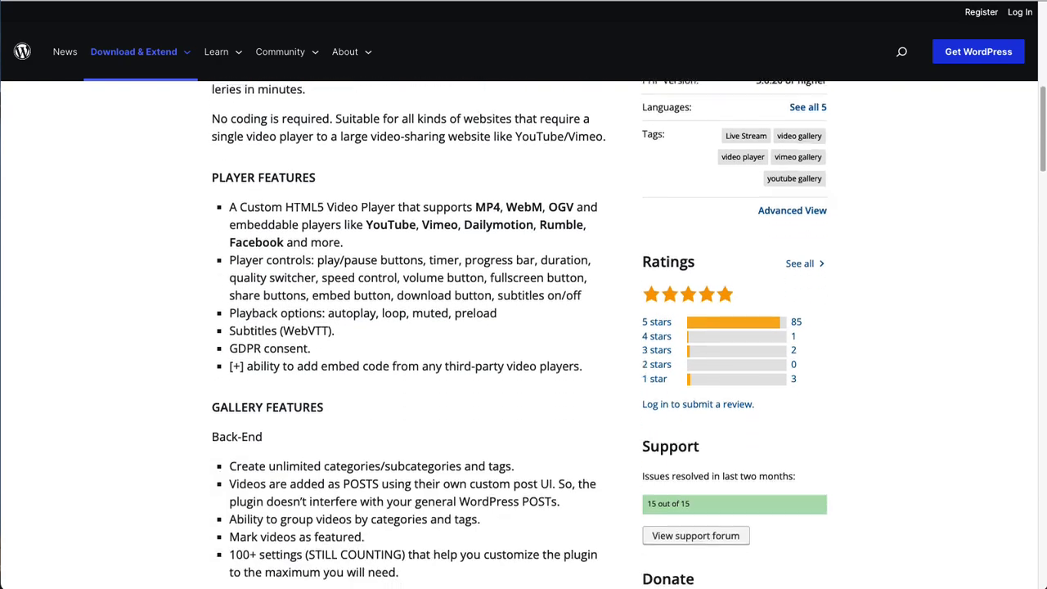
scroll(down, 3)
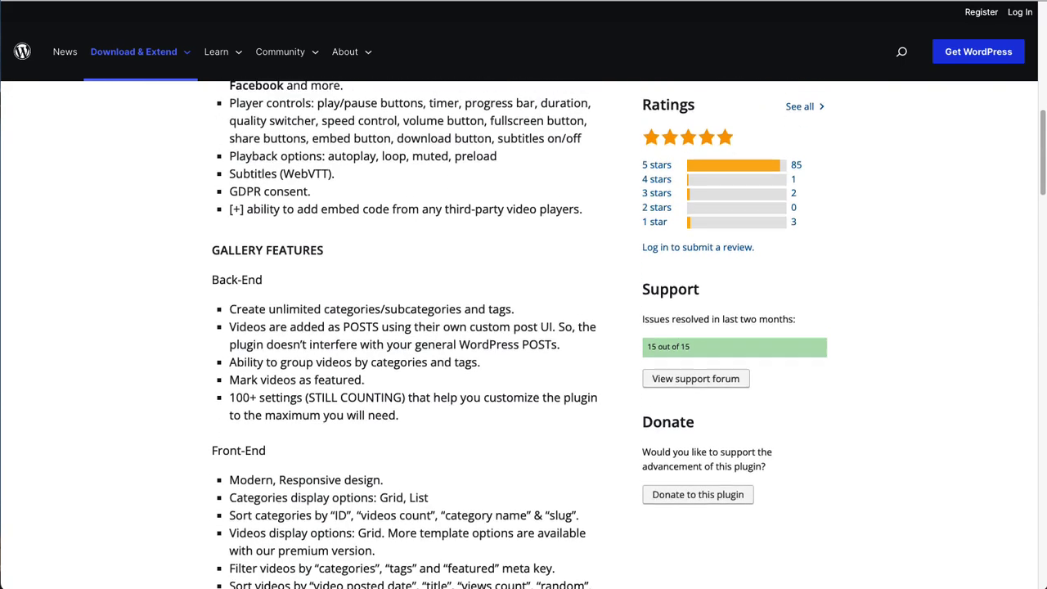
scroll(down, 3)
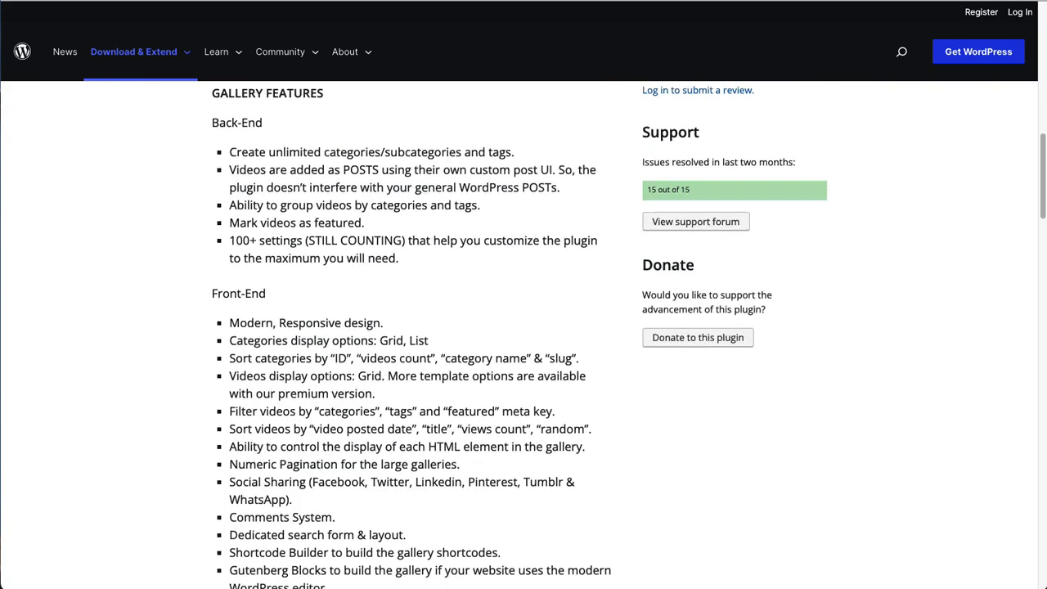
scroll(down, 3)
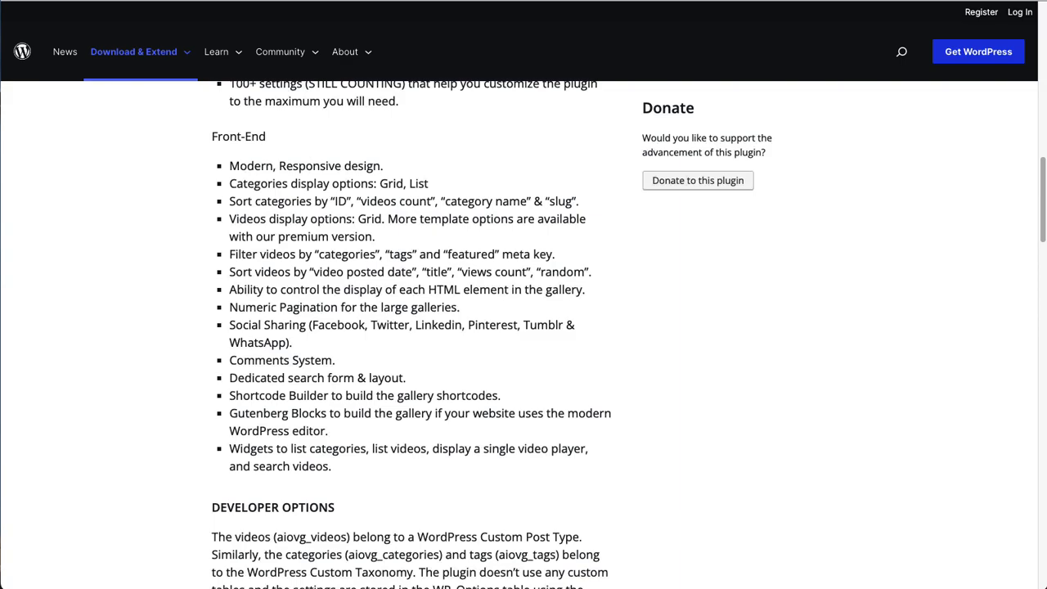
scroll(down, 3)
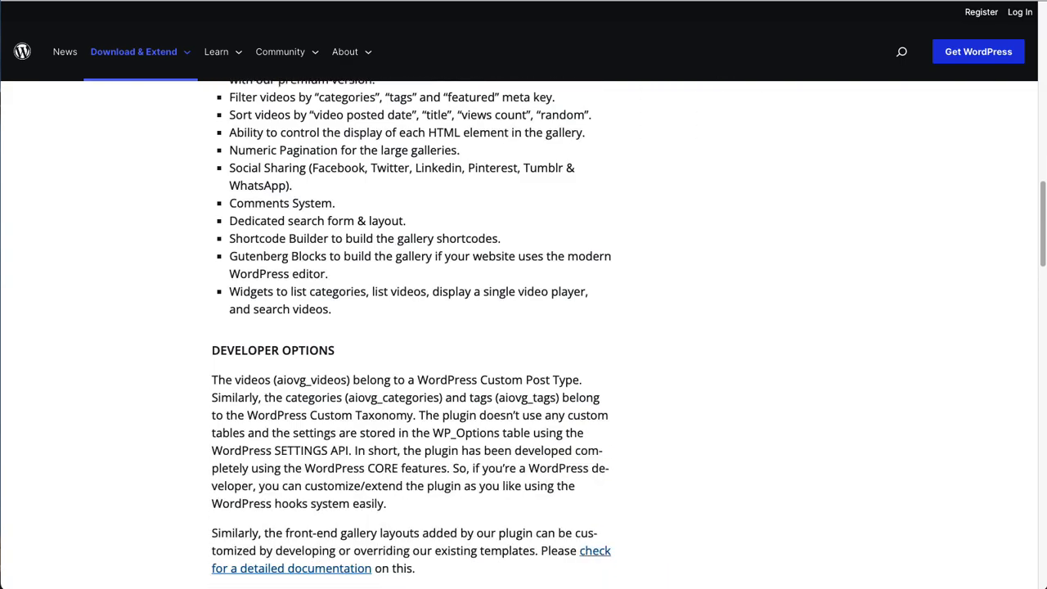
scroll(down, 3)
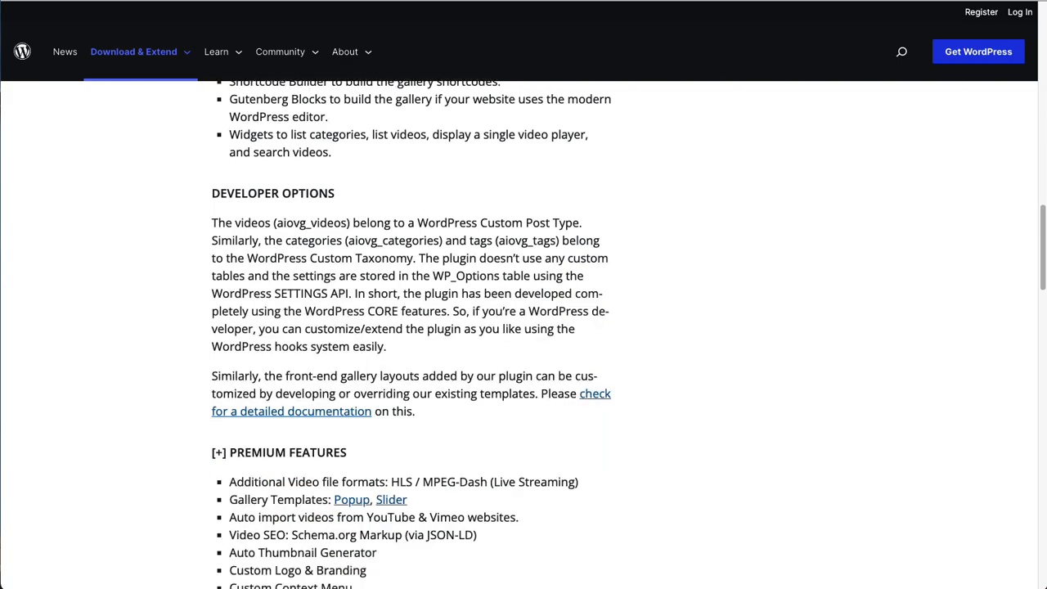
scroll(down, 3)
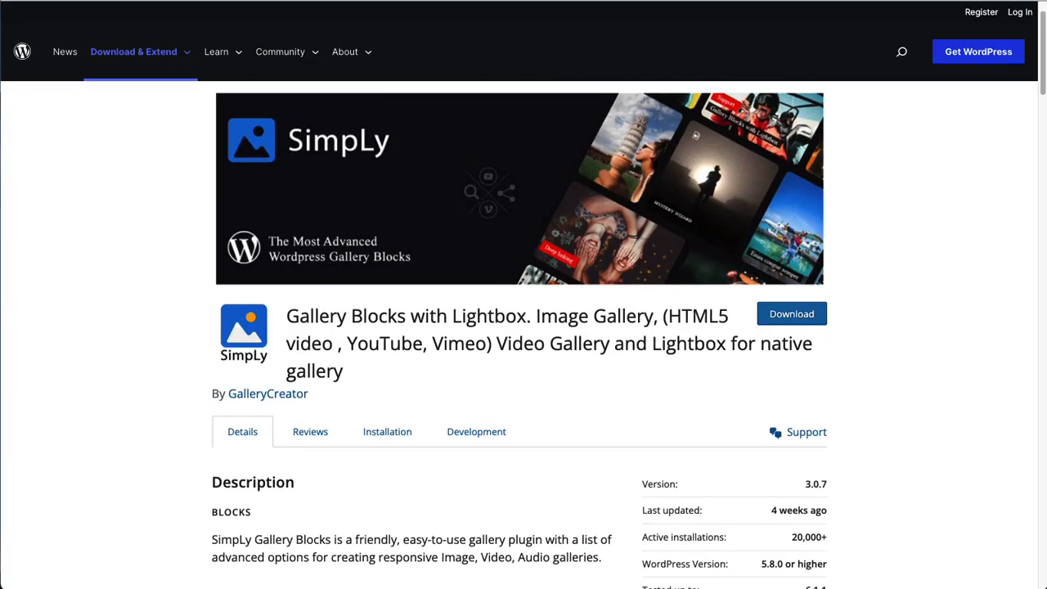
Scroll SimpLy Gallery Blocks' description past the demo video and included Gutenberg blocks to Screenshots
scroll(down, 3)
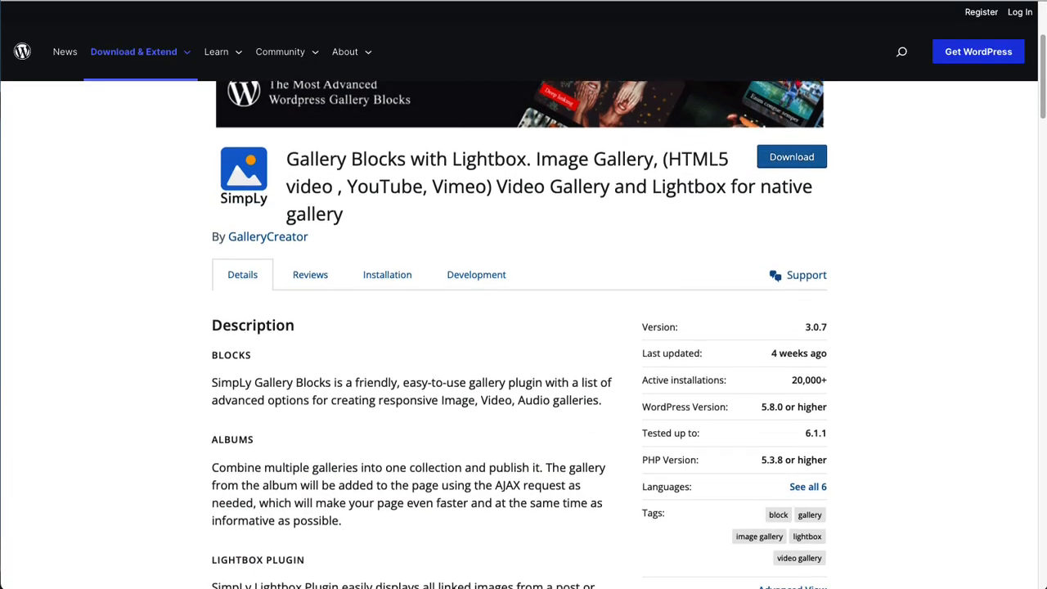
scroll(down, 3)
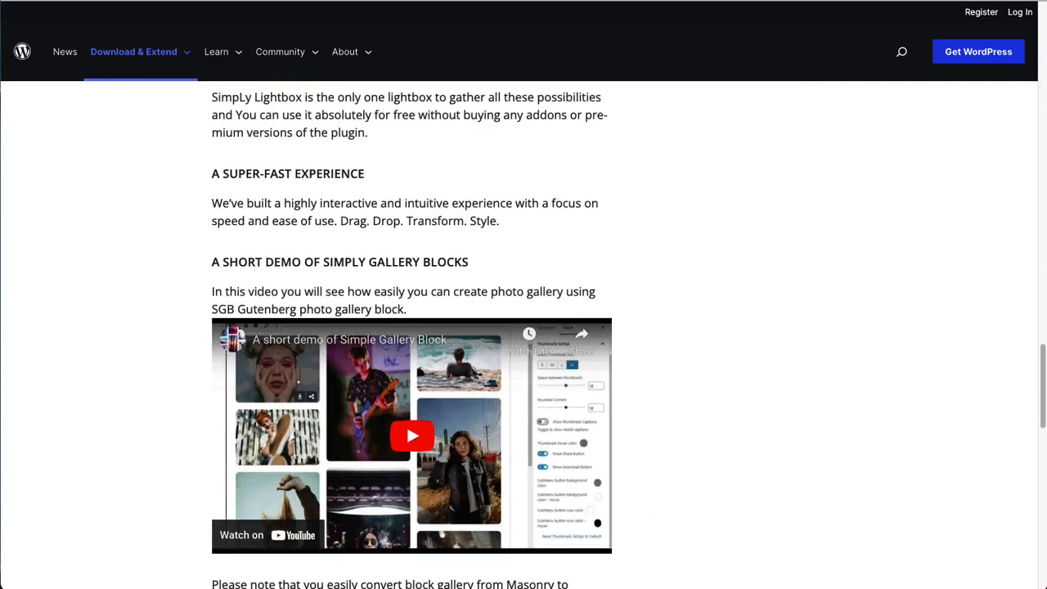
scroll(down, 3)
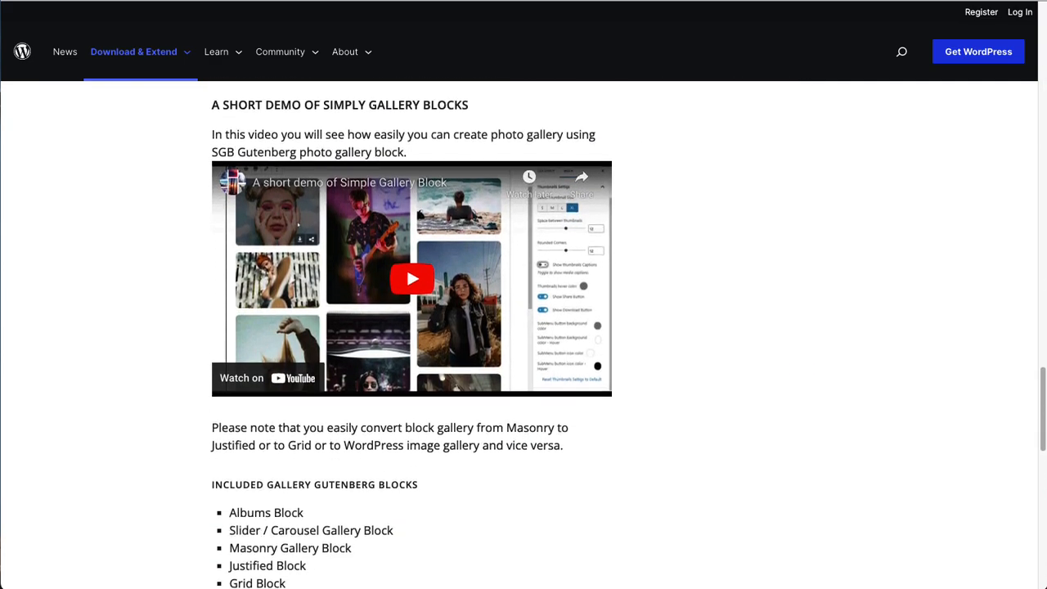
scroll(down, 3)
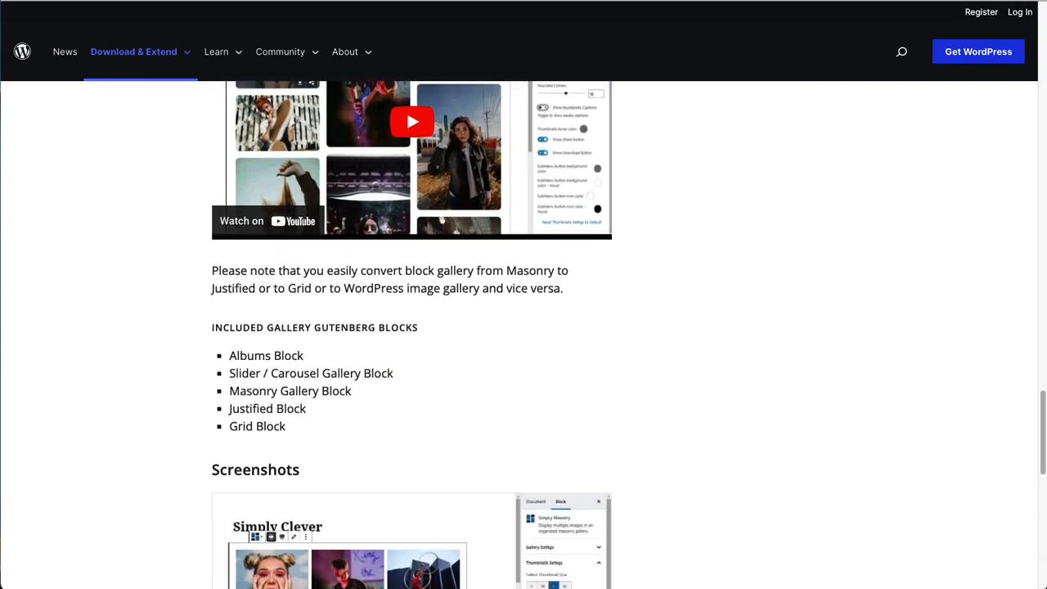